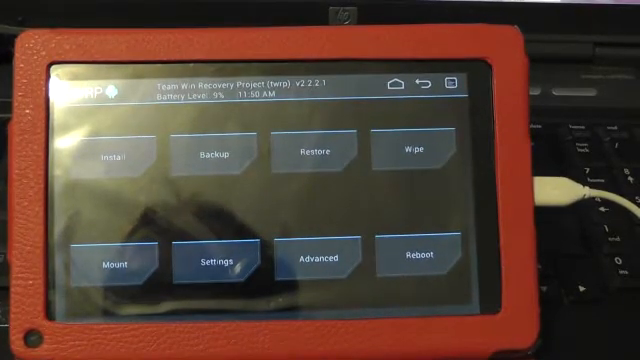
# Open the Backup screen listing System, Data, Boot and the other partitions
pyautogui.click(216, 152)
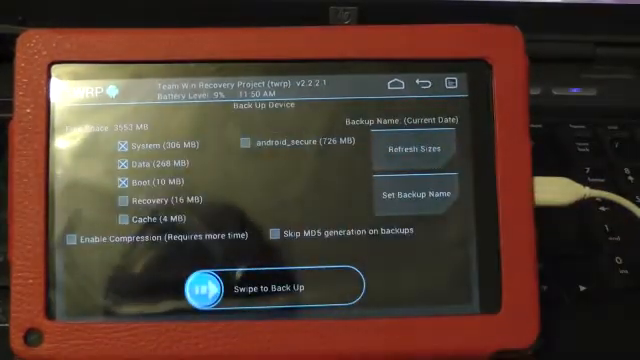